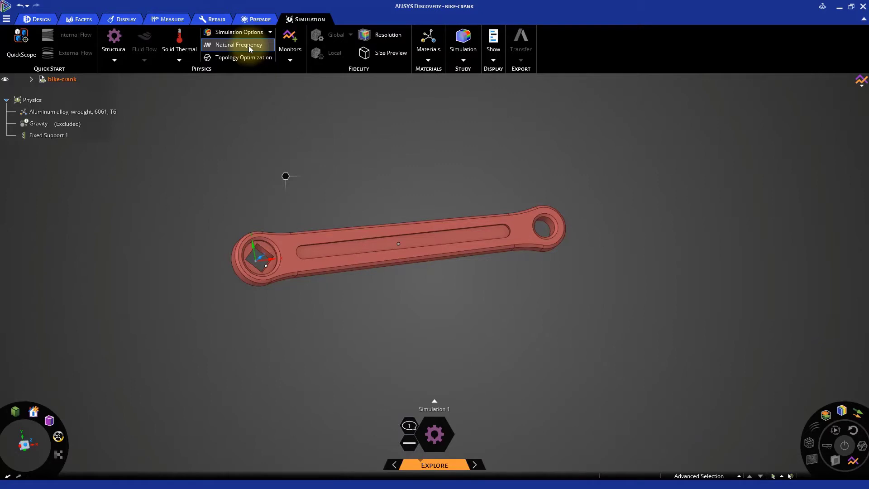
Step: Begin placing a structural Force load on the inner face of the crank's pedal hole
drag(518, 185, 543, 272)
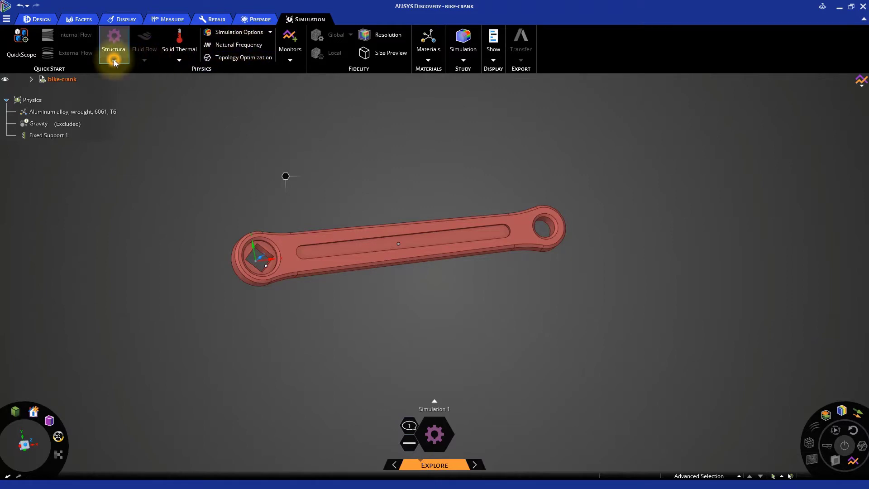
click(114, 60)
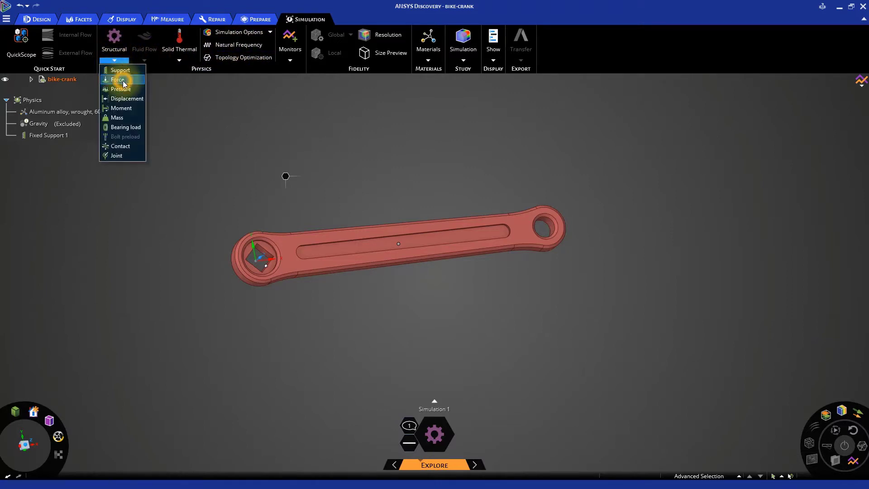
click(118, 79)
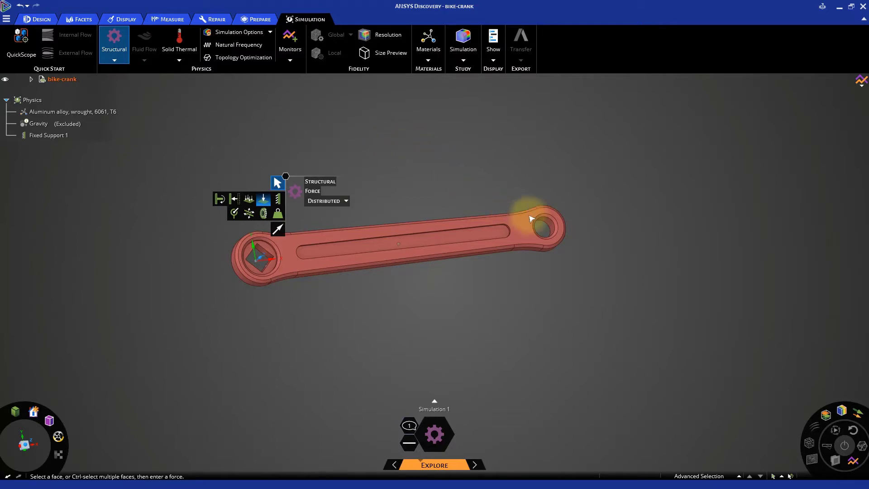
click(543, 227)
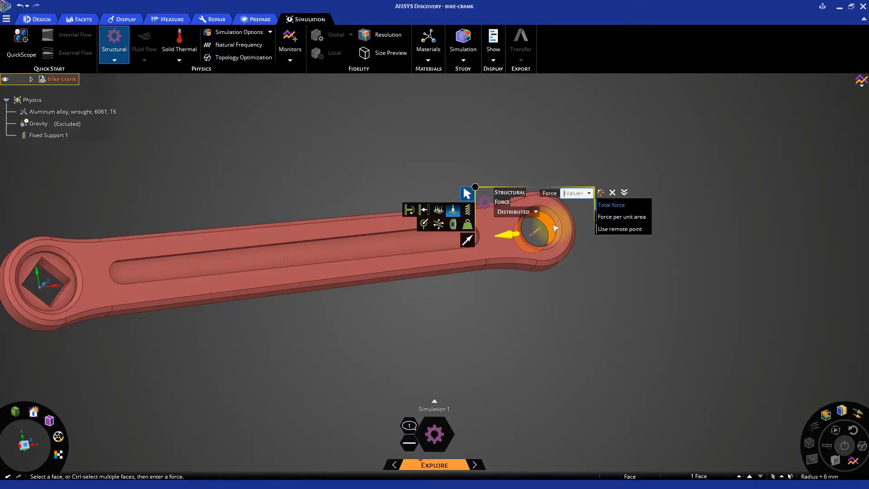
Step: Set the pedal-hole force's Y component to -450 N
click(622, 193)
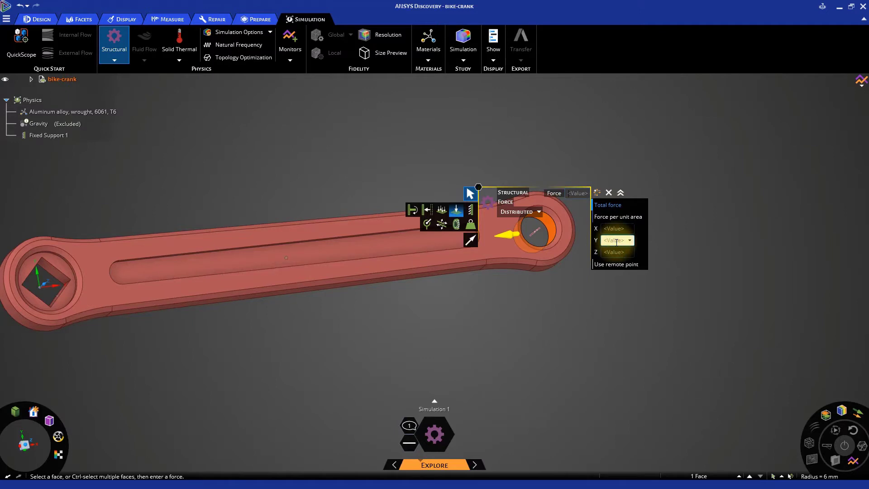
text(-450 N)
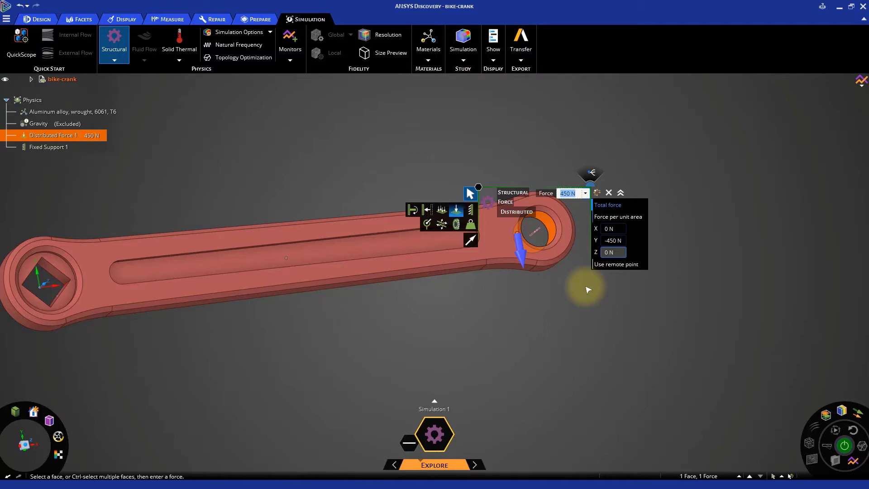
key(s)
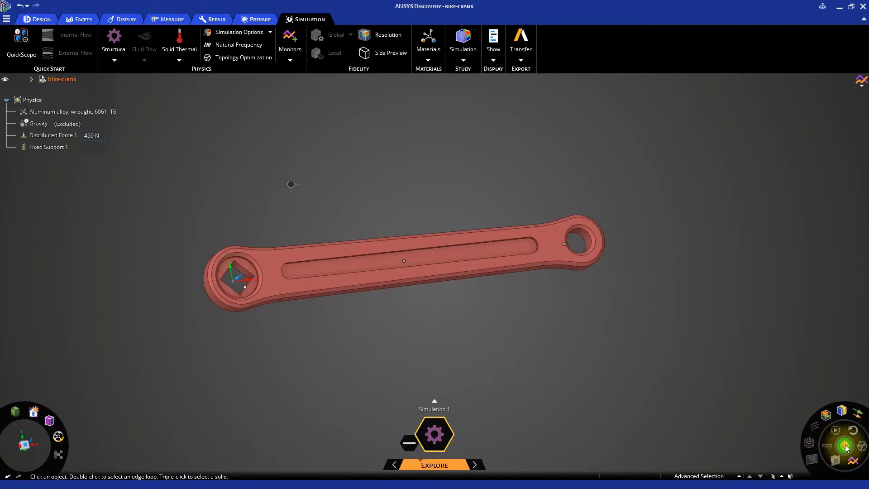
Step: Run the structural solve and orbit the crank to inspect displacement peaking at 0.0011849 m
click(845, 446)
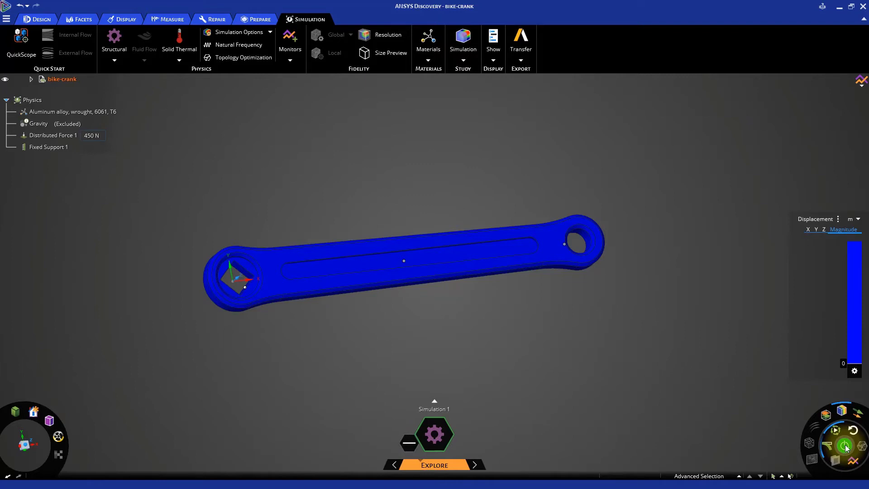
click(845, 447)
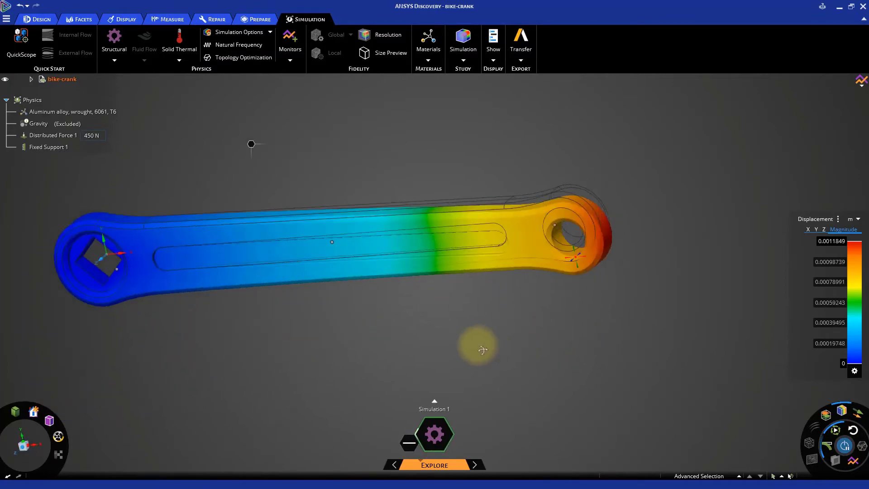
drag(482, 349, 564, 330)
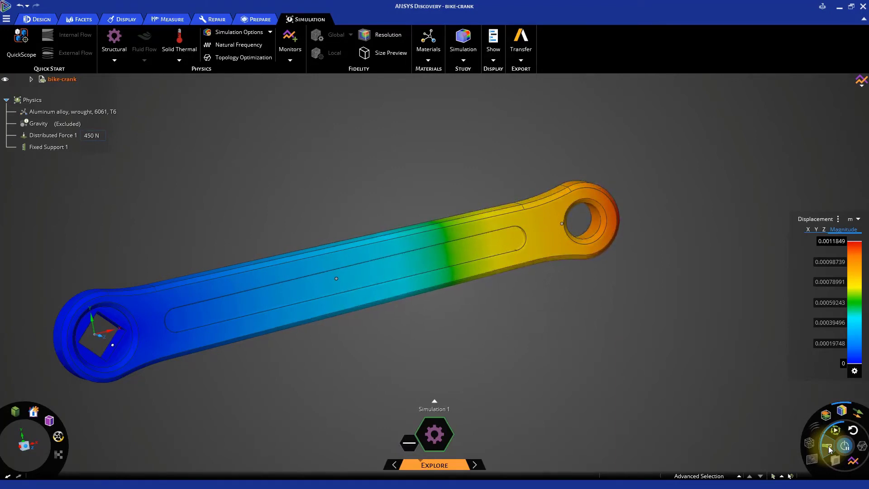
mouse_move(830, 447)
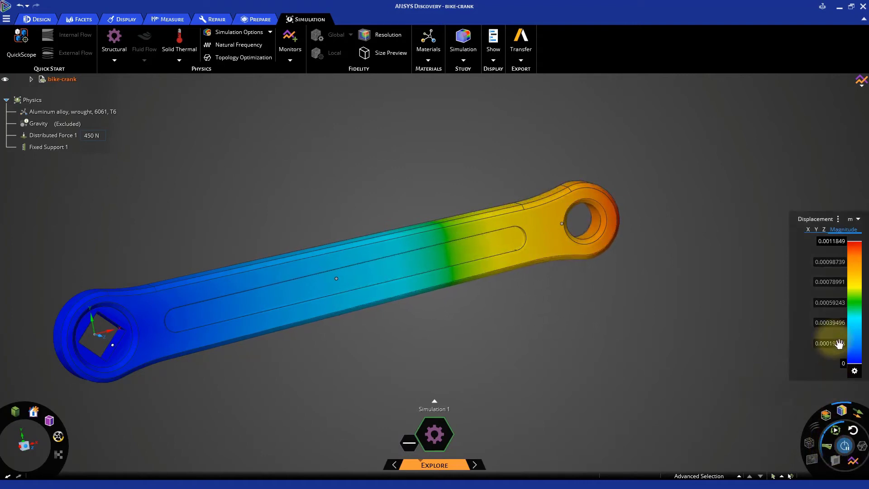
Step: Switch the displacement legend units to mm, showing a 1.1849 mm maximum
click(850, 218)
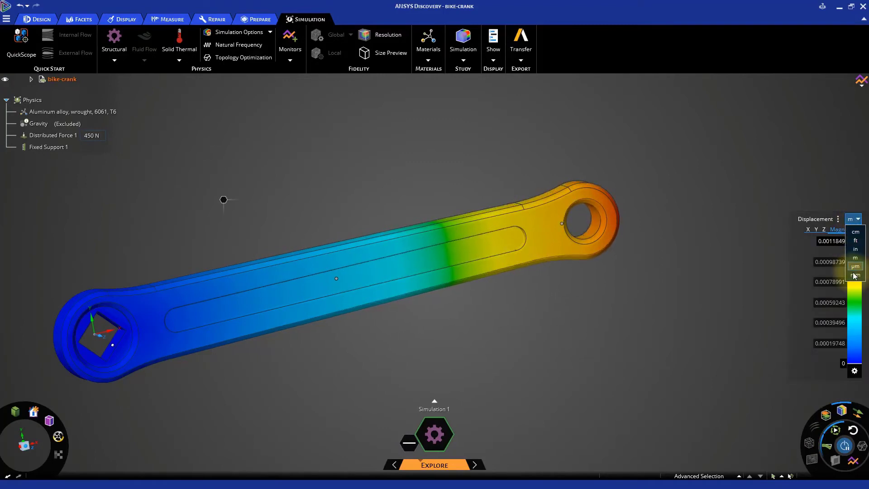
click(855, 275)
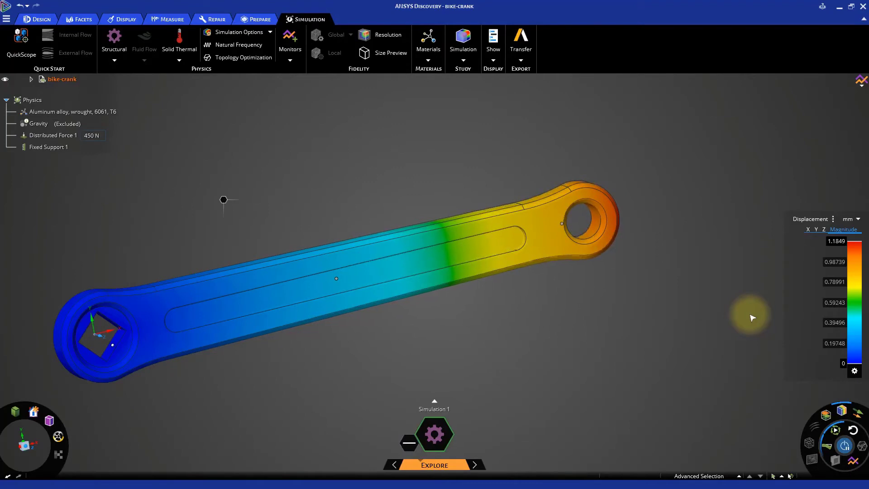
click(826, 218)
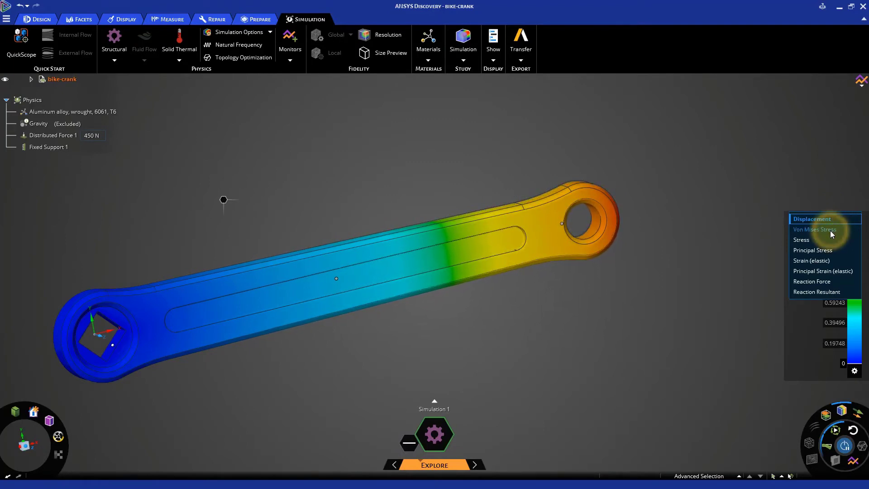
Step: Change the legend result type to Von Mises Stress, peaking at 1.311e8 Pa
click(814, 230)
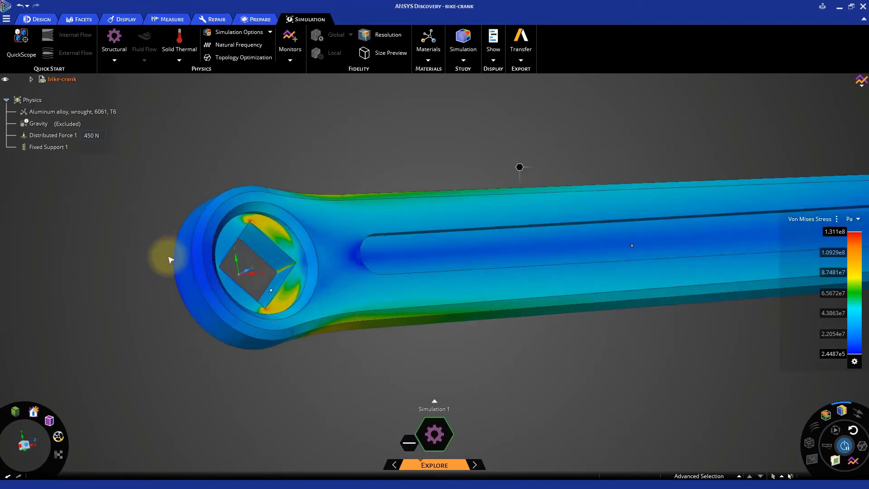
click(218, 269)
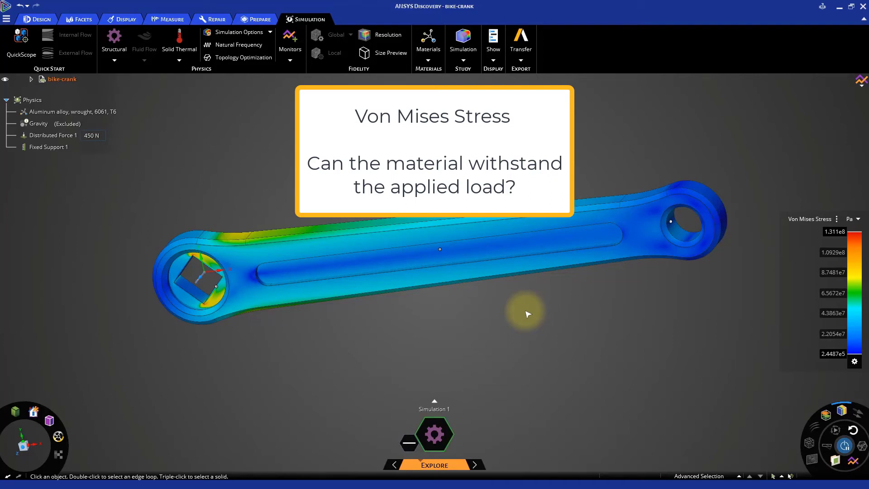
mouse_move(535, 313)
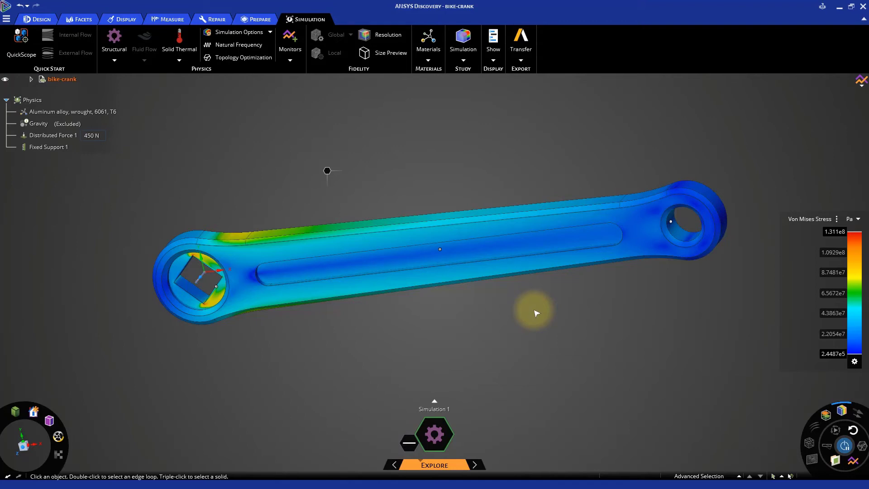
mouse_move(527, 316)
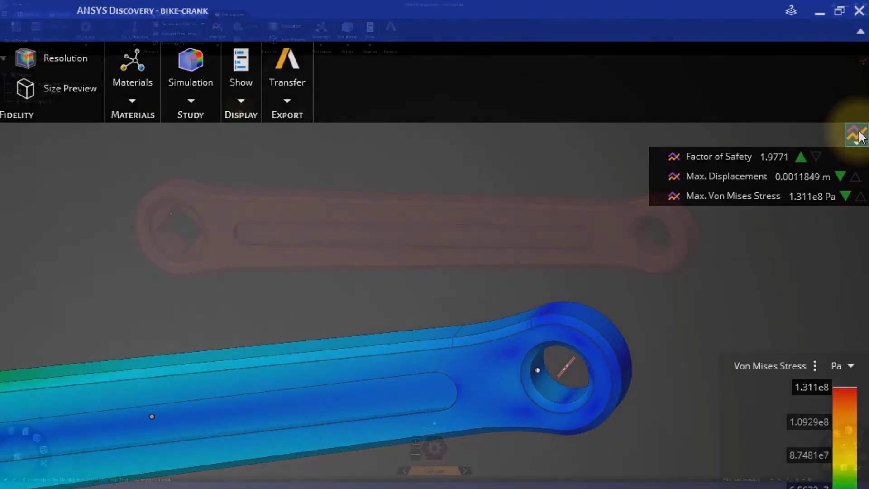
Step: Open the Aluminum 6061-T6 properties, showing 2.592e8 Pa tensile yield strength
click(856, 135)
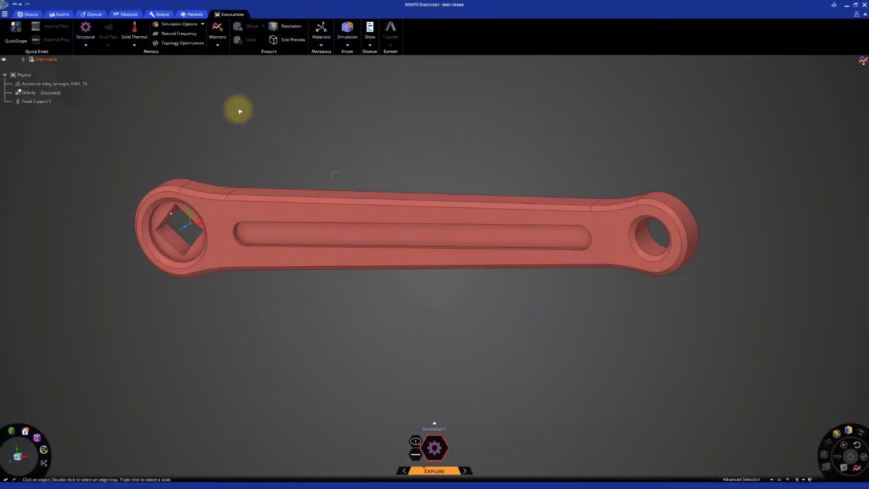
click(54, 83)
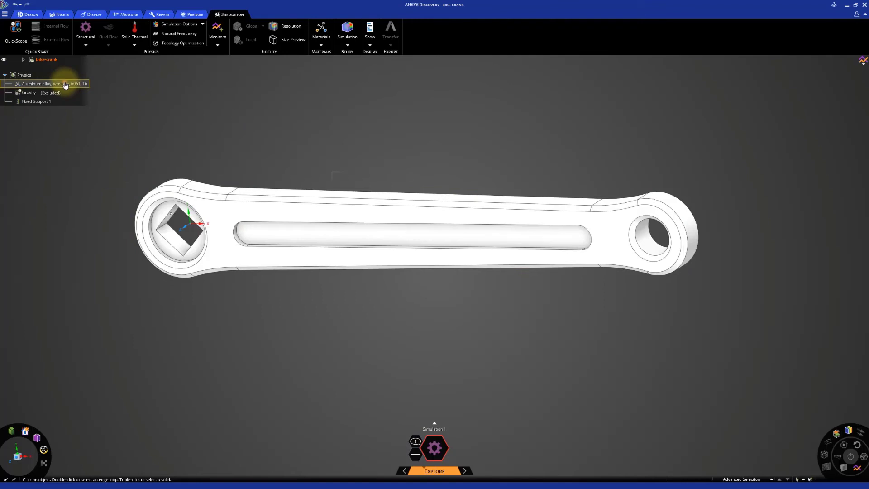
click(52, 83)
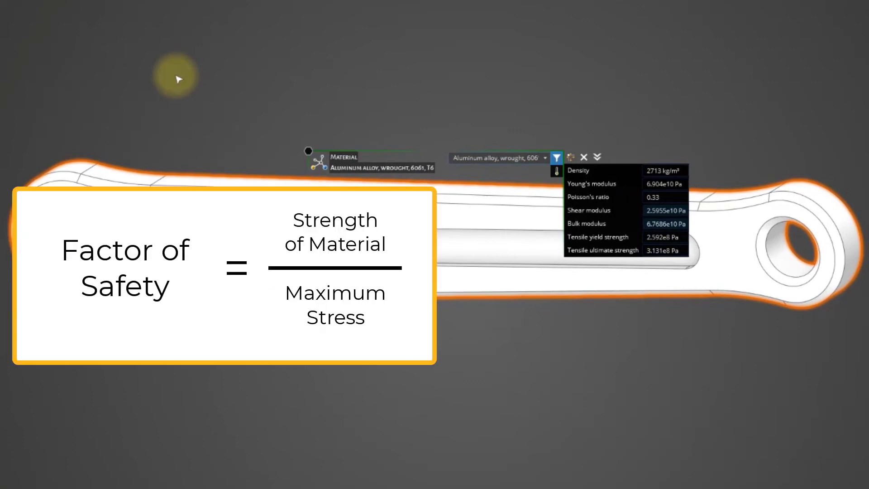
Step: Close the material panel to see Von Mises results and the 1.9771 safety-factor monitor
click(786, 294)
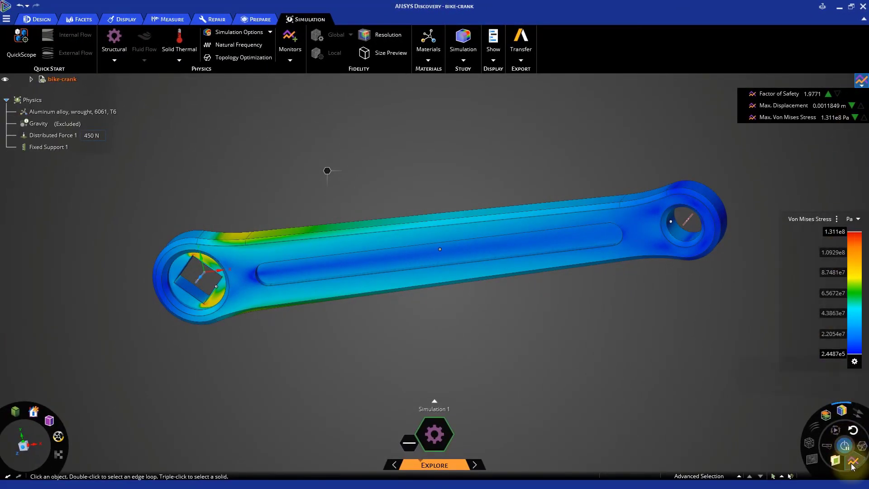
Step: Open the safety-factor, displacement and stress monitor charts and clear all previous design changes
click(778, 93)
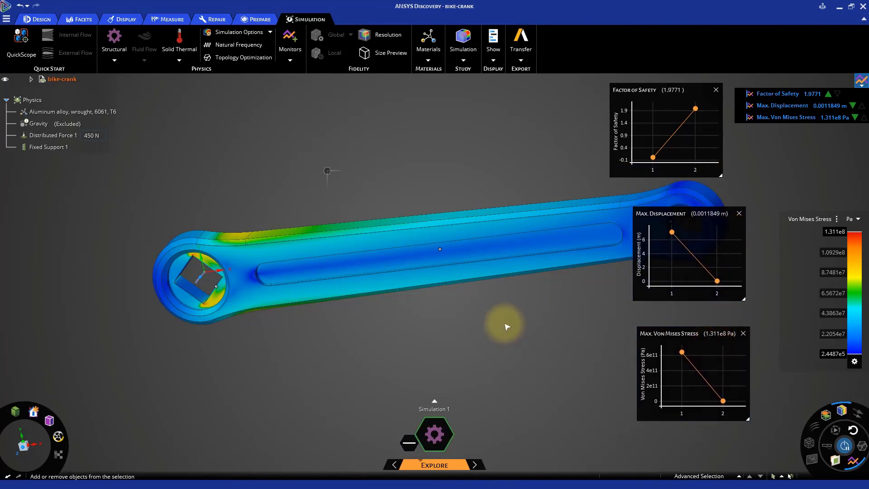
drag(504, 327, 451, 313)
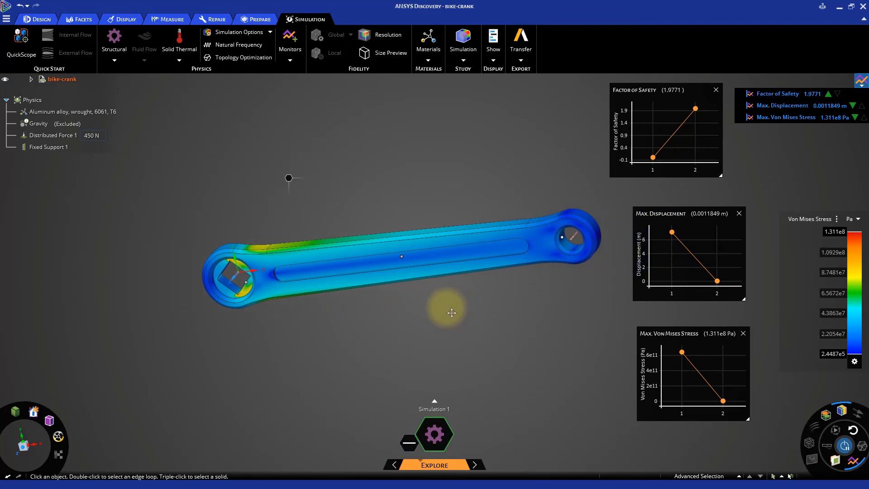
mouse_move(548, 211)
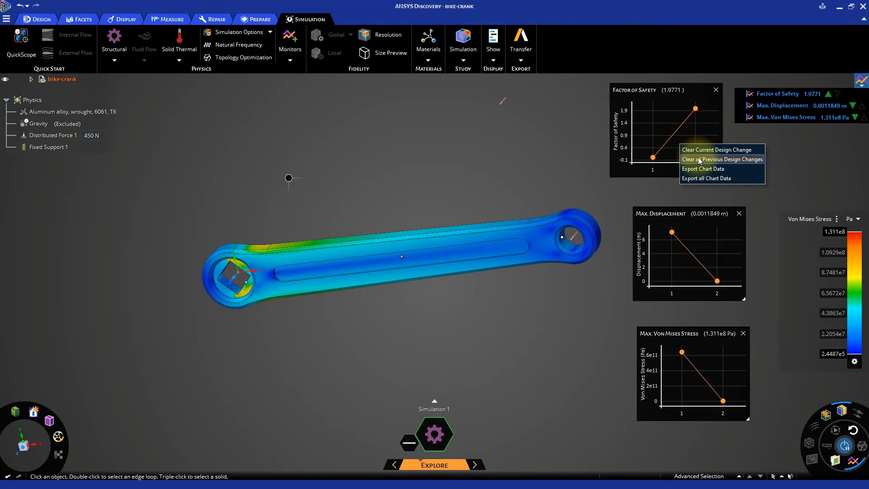
click(722, 159)
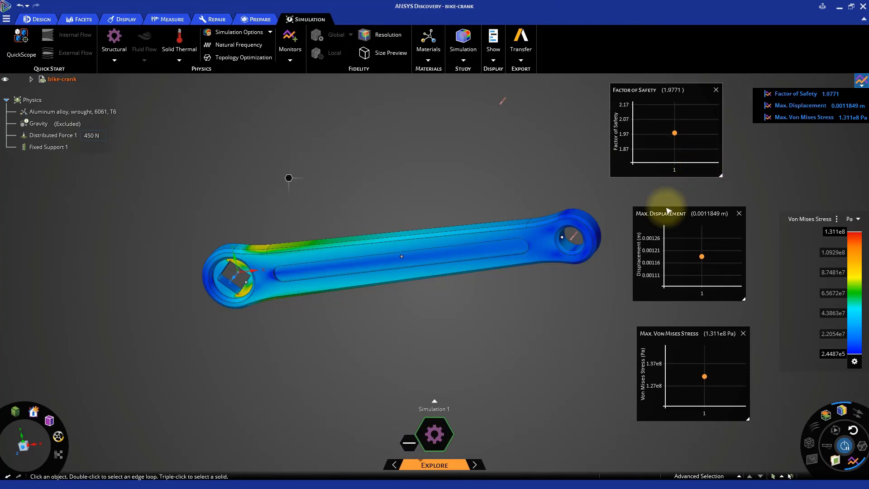
mouse_move(596, 313)
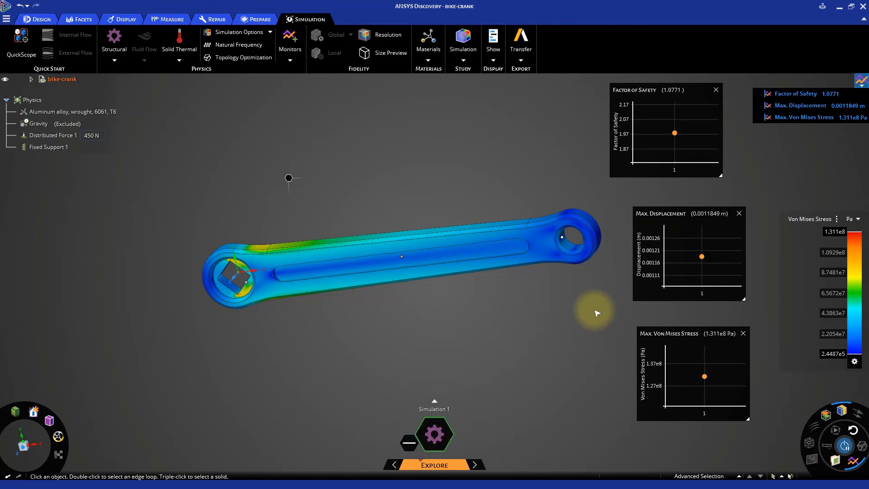